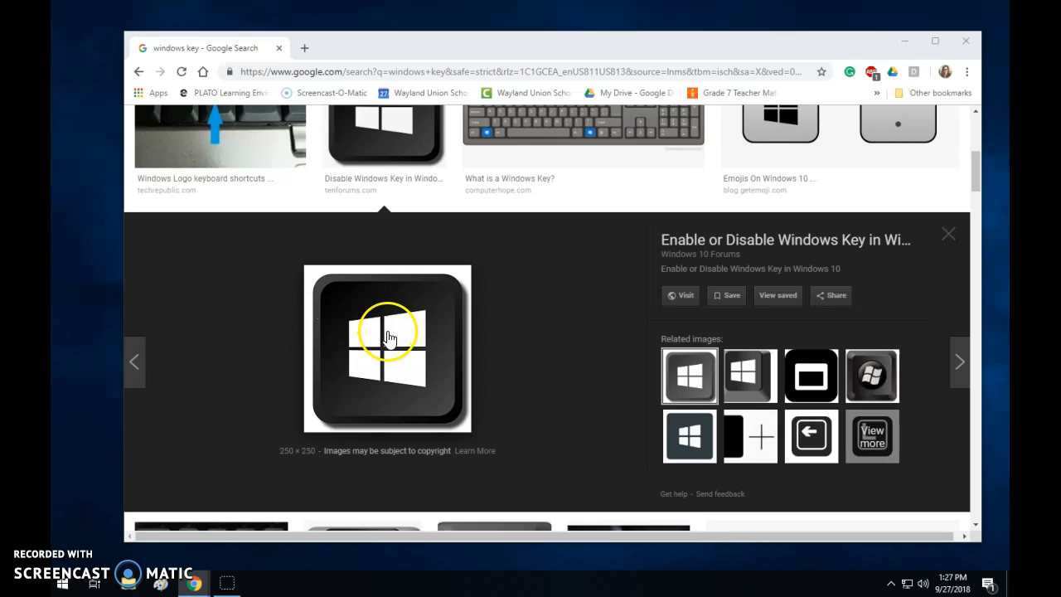
mouse_move(371, 371)
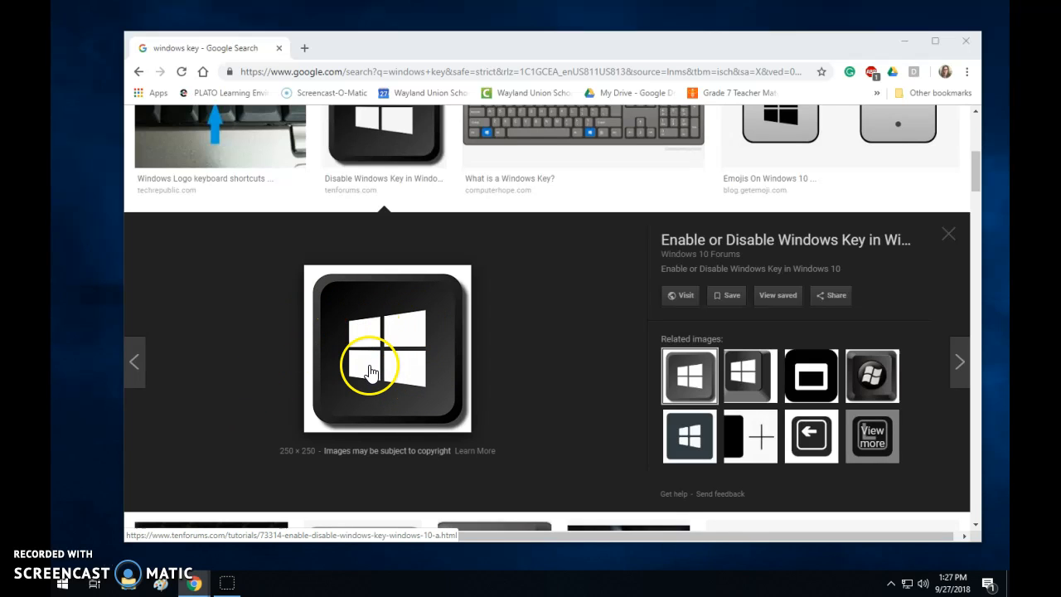
mouse_move(446, 414)
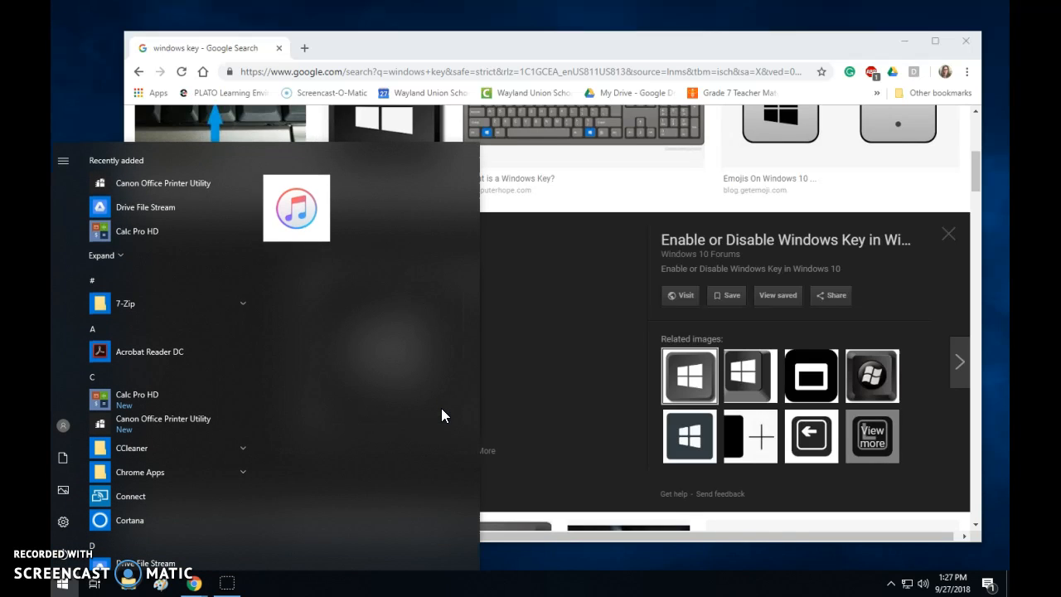
mouse_move(323, 431)
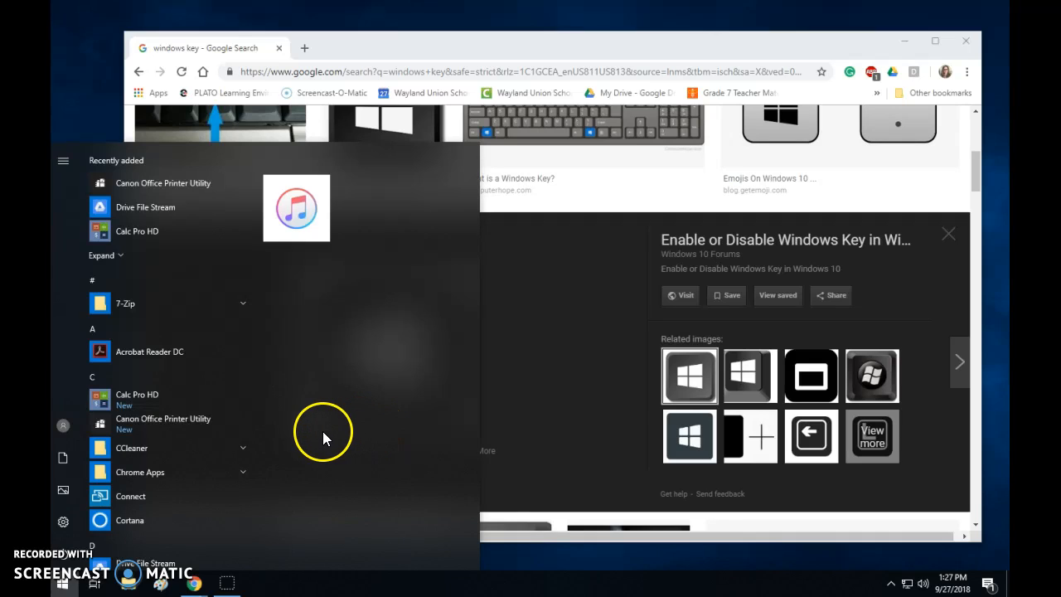
mouse_move(261, 245)
type("prin")
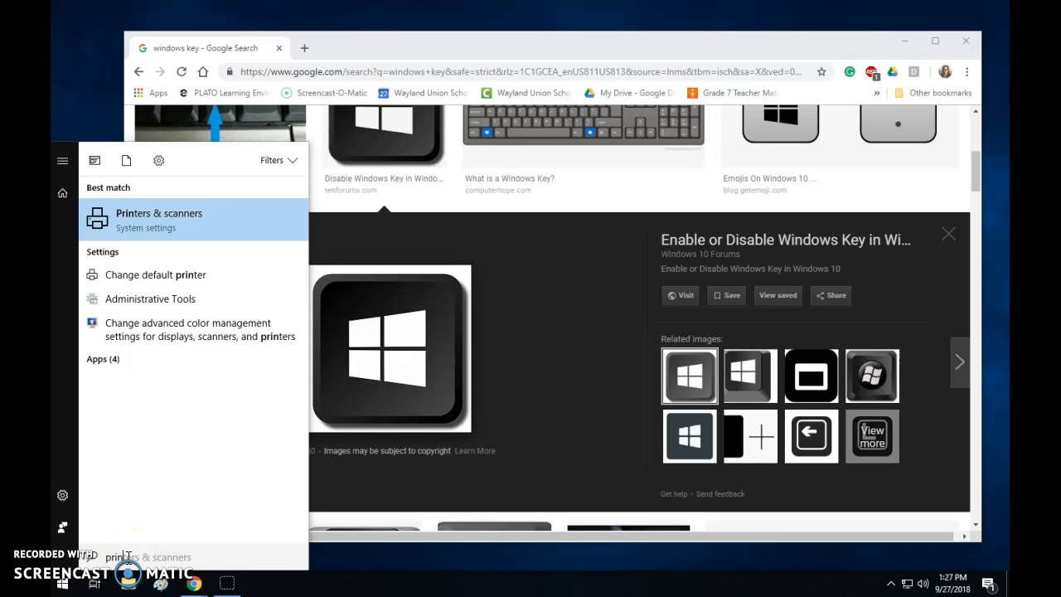
mouse_move(207, 229)
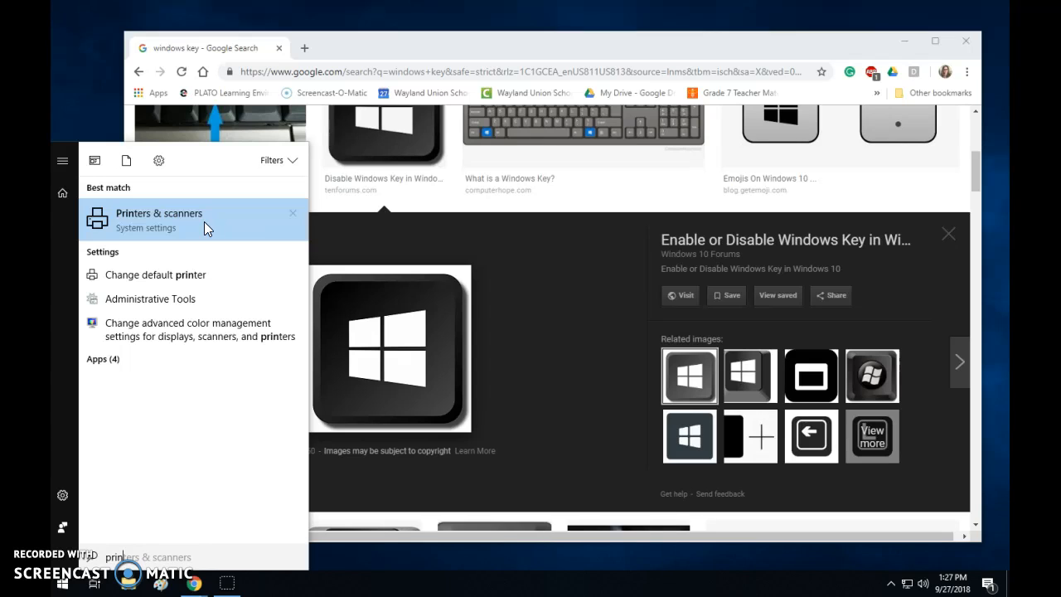
Step: Choose the Printers & scanners system settings result from the Start search
left_click(159, 212)
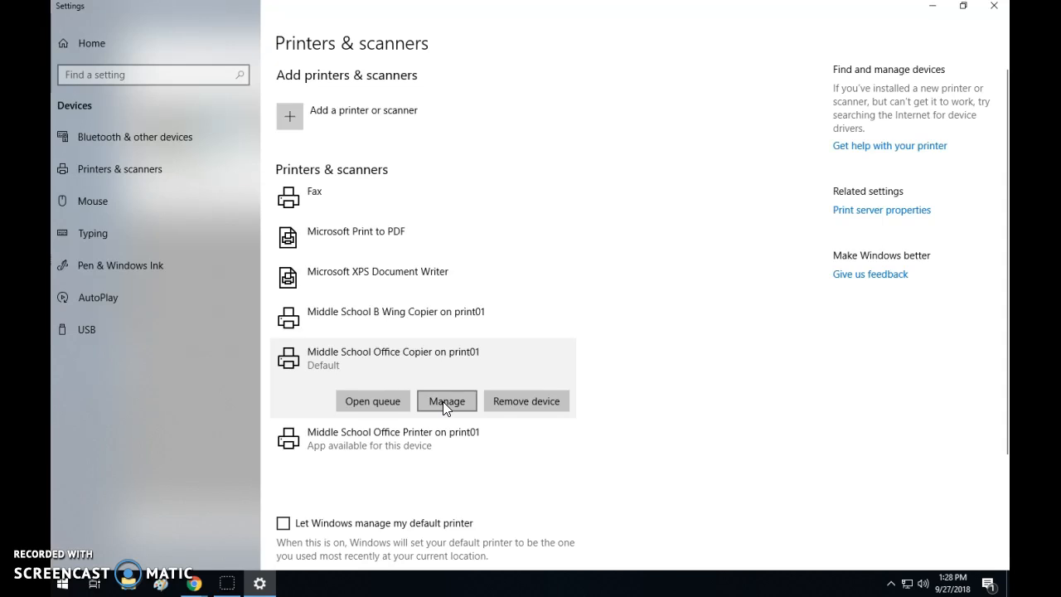
Step: Manage the Middle School Office Copier on print01 and set it as the default printer
left_click(446, 399)
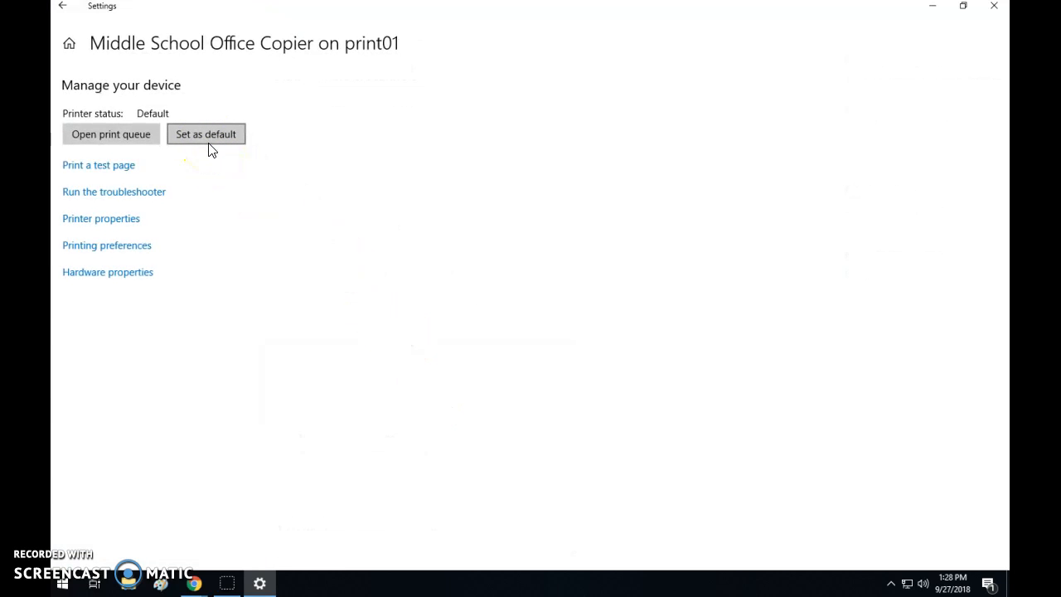
left_click(192, 584)
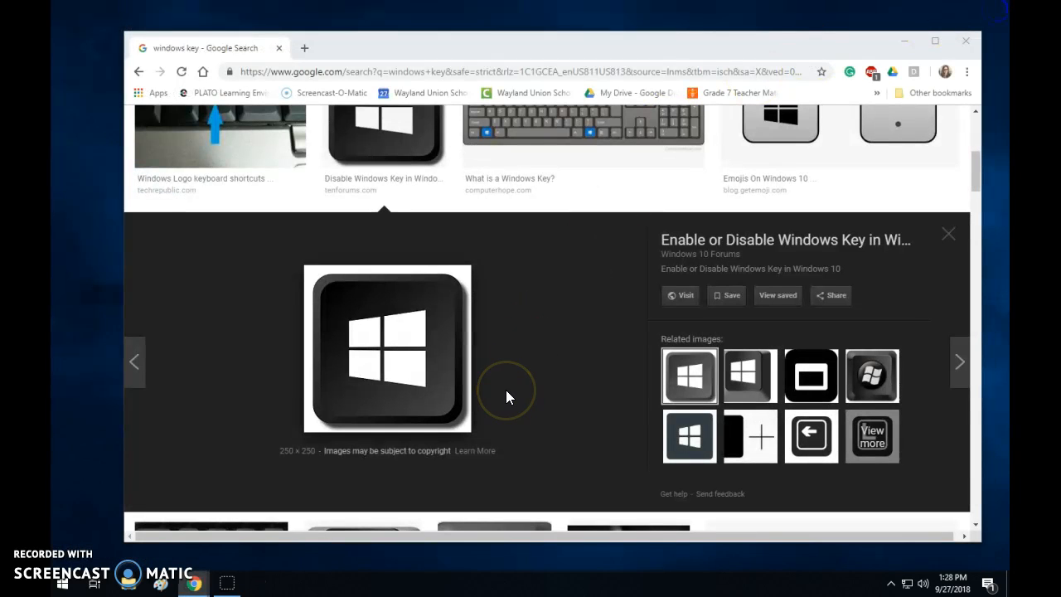
mouse_move(507, 396)
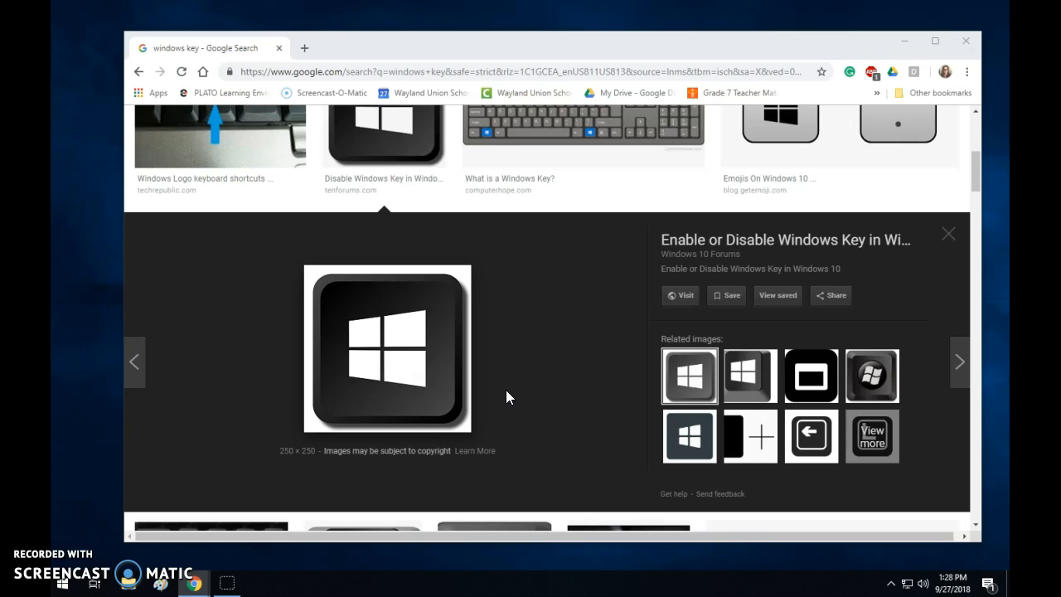